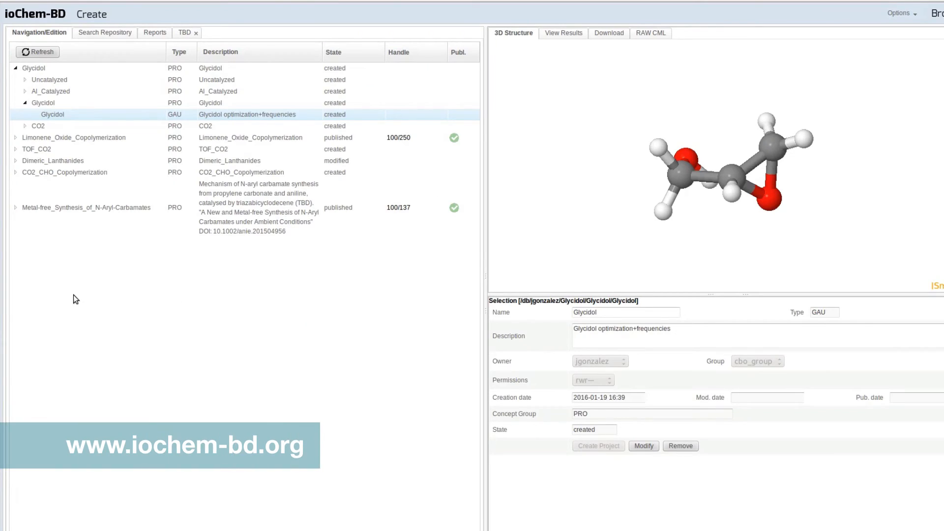
{"action": "mouse_move", "coordinate": [57, 251]}
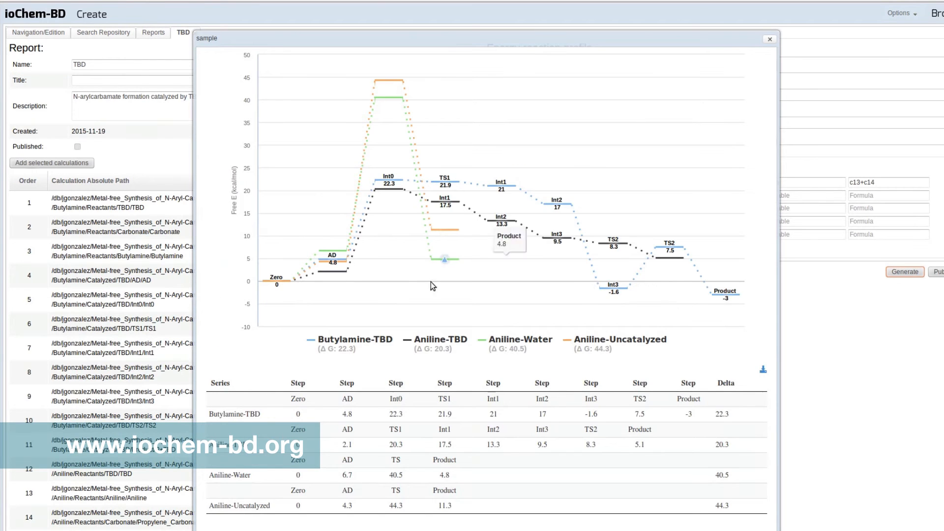
Dismiss the free-energy reaction profile chart preview comparing the four series
{"action": "left_click", "coordinate": [770, 39]}
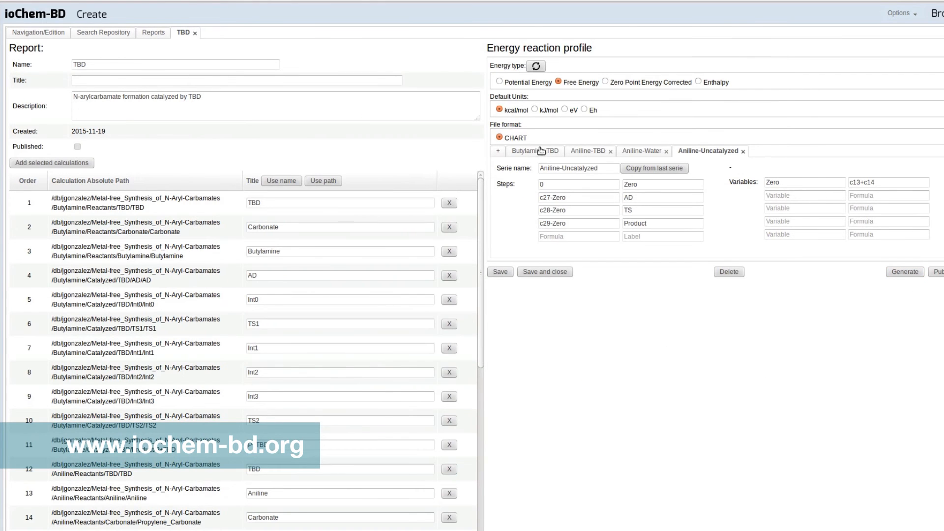